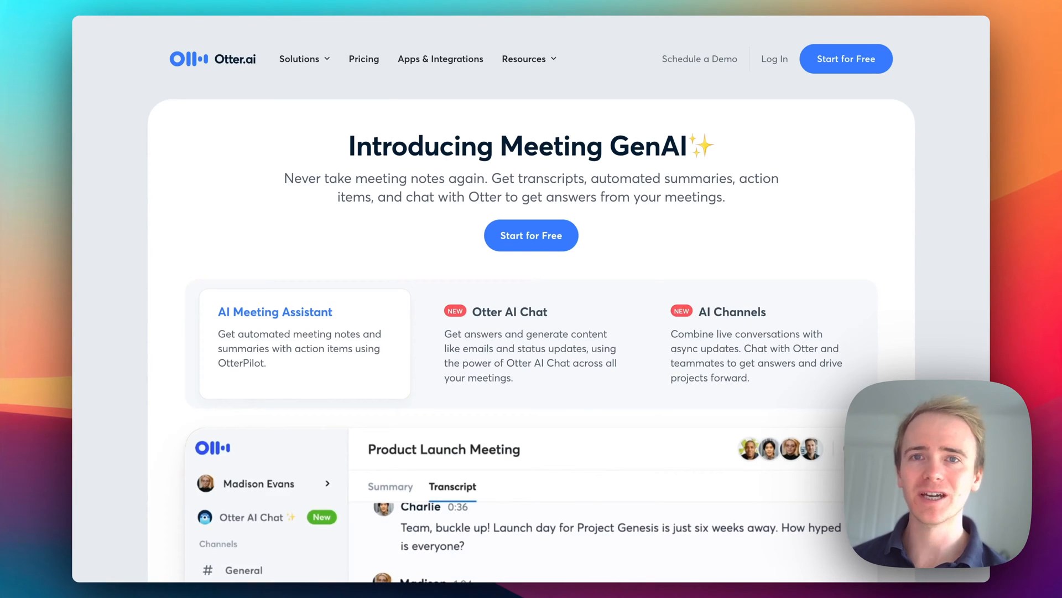
- Feature the Otter AI Chat card in the homepage demo instead of AI Meeting Assistant
left_click(390, 486)
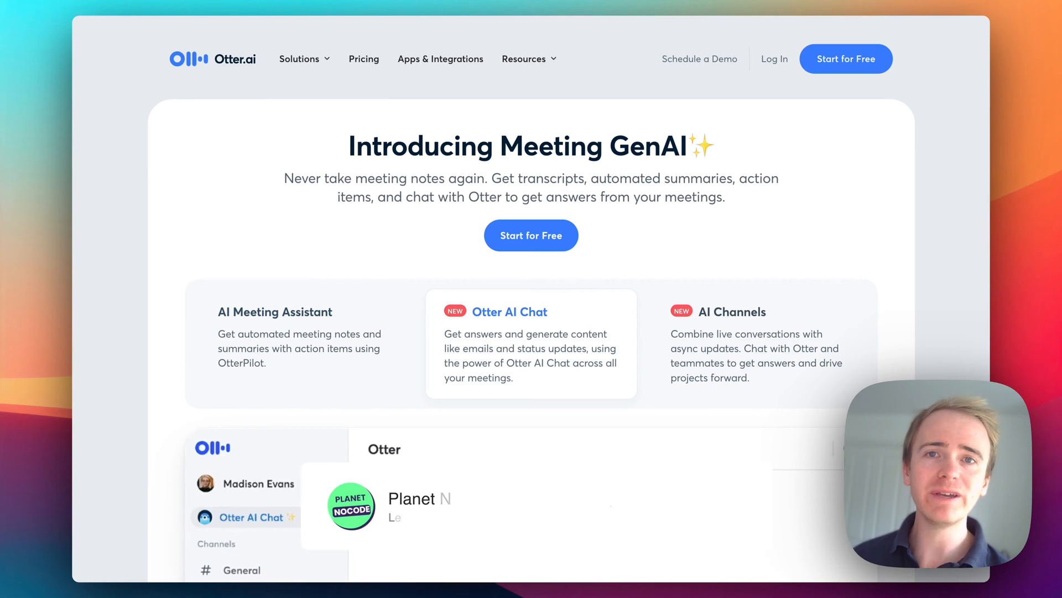
left_click(679, 506)
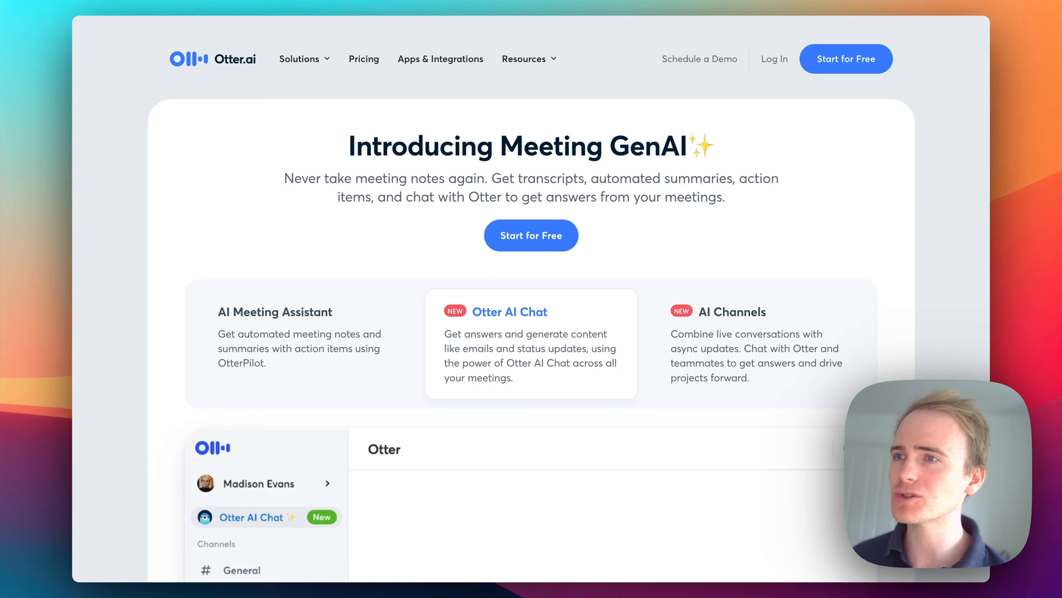
- Scroll through Otter.ai's AI meeting notes, summary and action-item feature sections
scroll("down", 3)
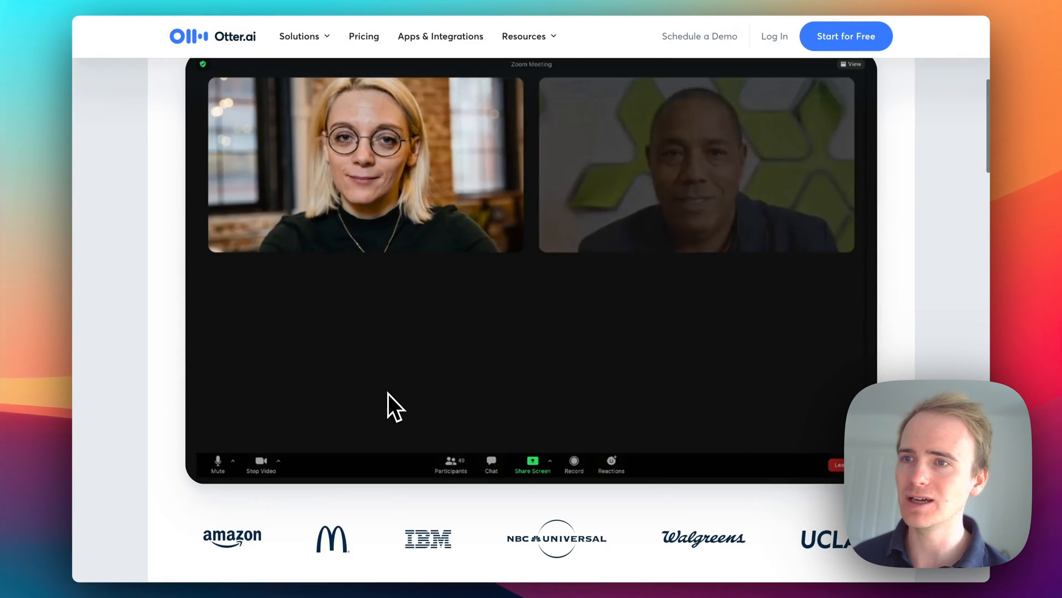
scroll("down", 3)
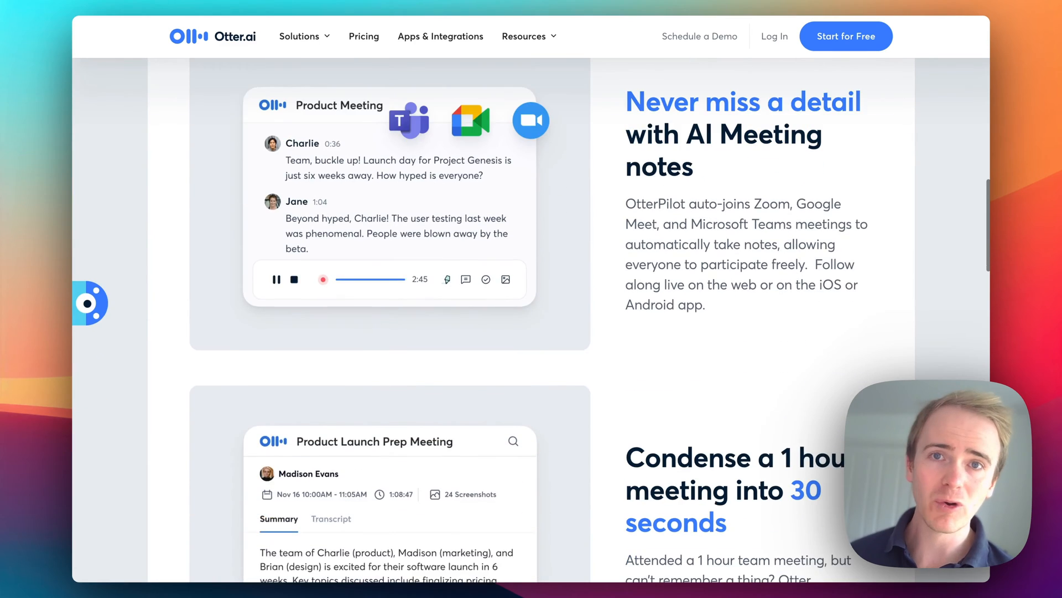
scroll("down", 3)
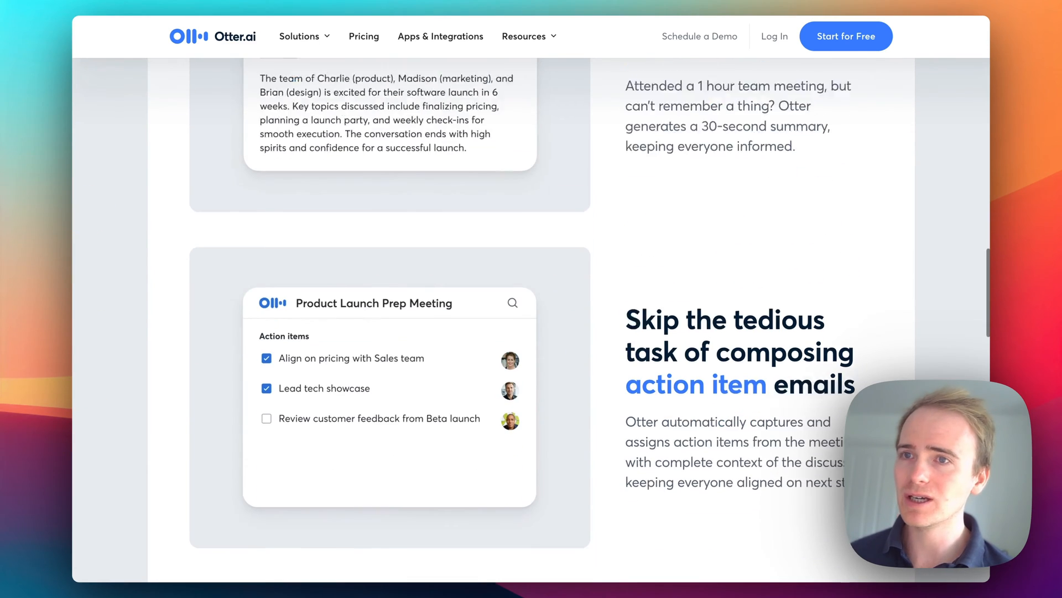
scroll("down", 3)
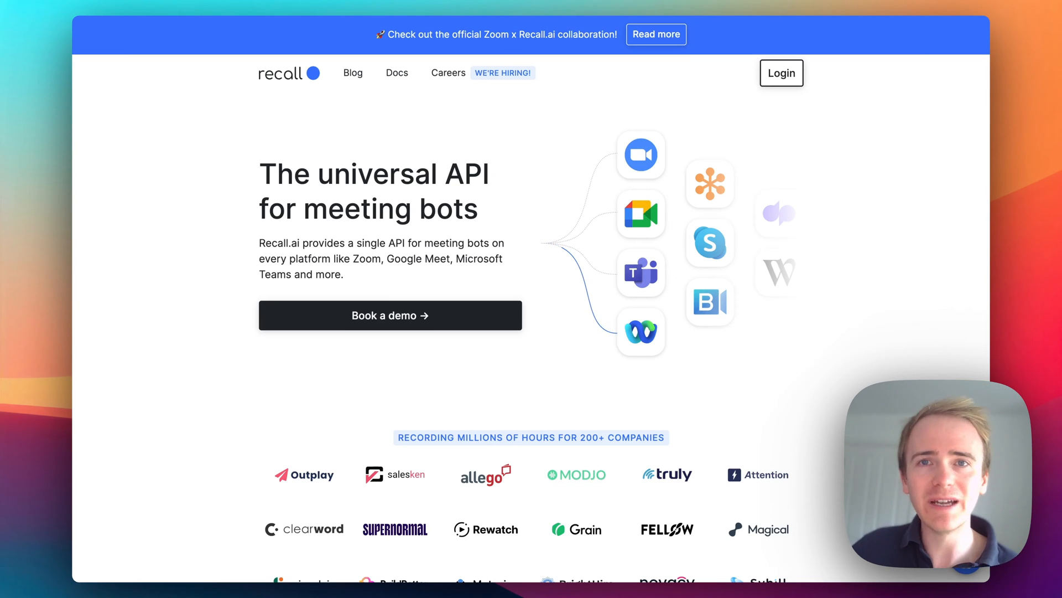
mouse_move(430, 251)
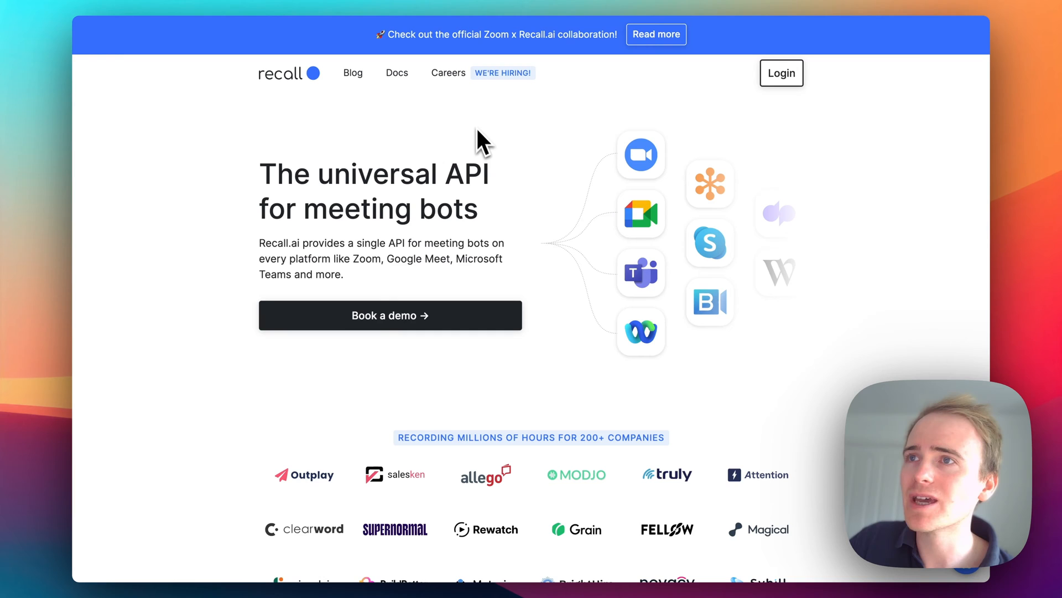
- Show the 'Build a daily standup bot' example in Recall.ai's 'Stuff you can do' section
scroll("down", 3)
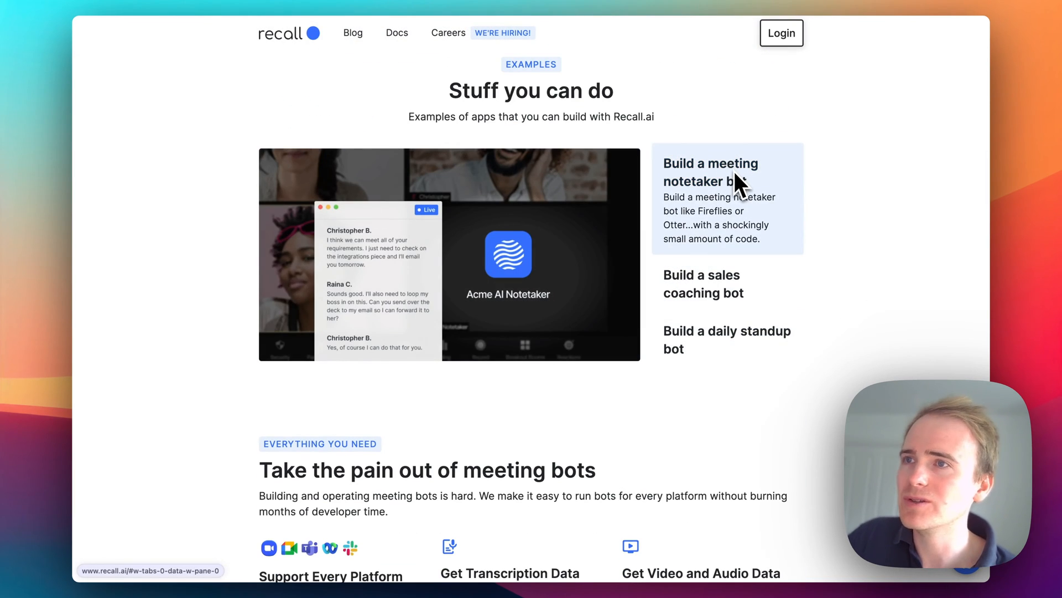
left_click(704, 229)
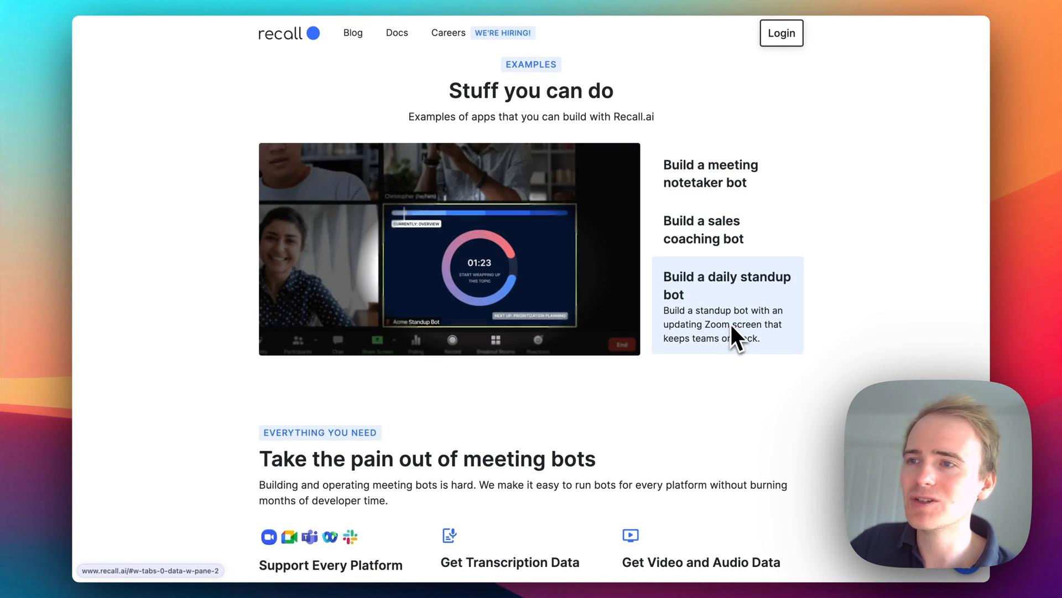
- Scroll through Recall.ai's 'Take the pain out of meeting bots' features and Python sample
scroll("down", 3)
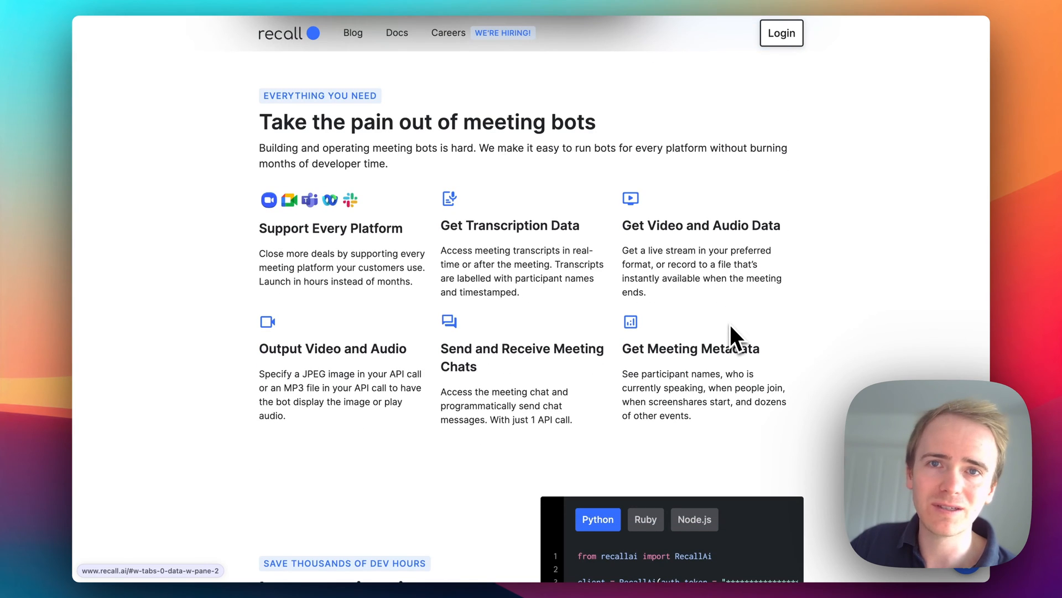
scroll("down", 3)
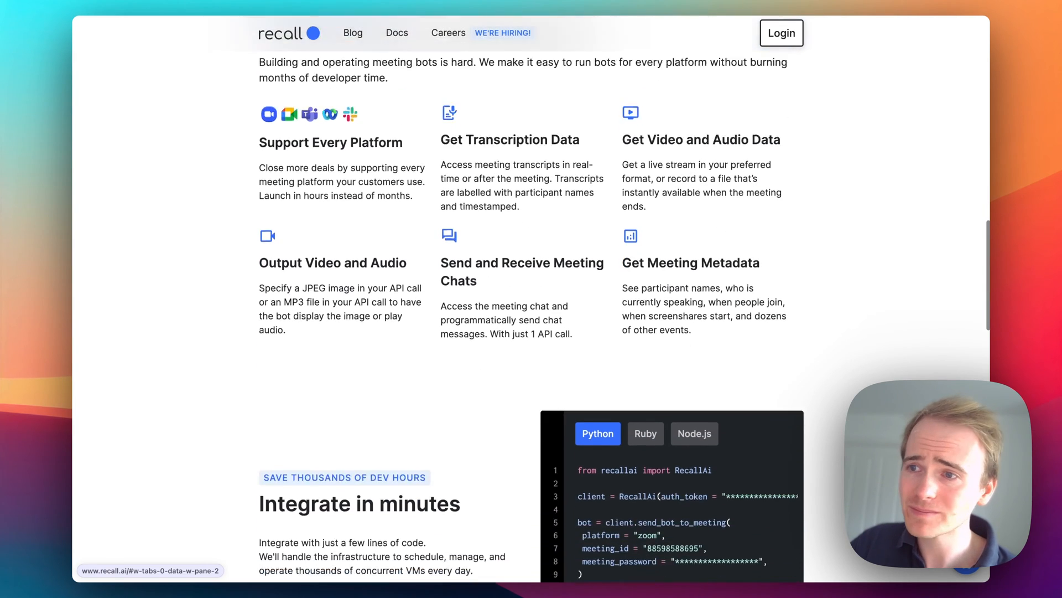
scroll("down", 3)
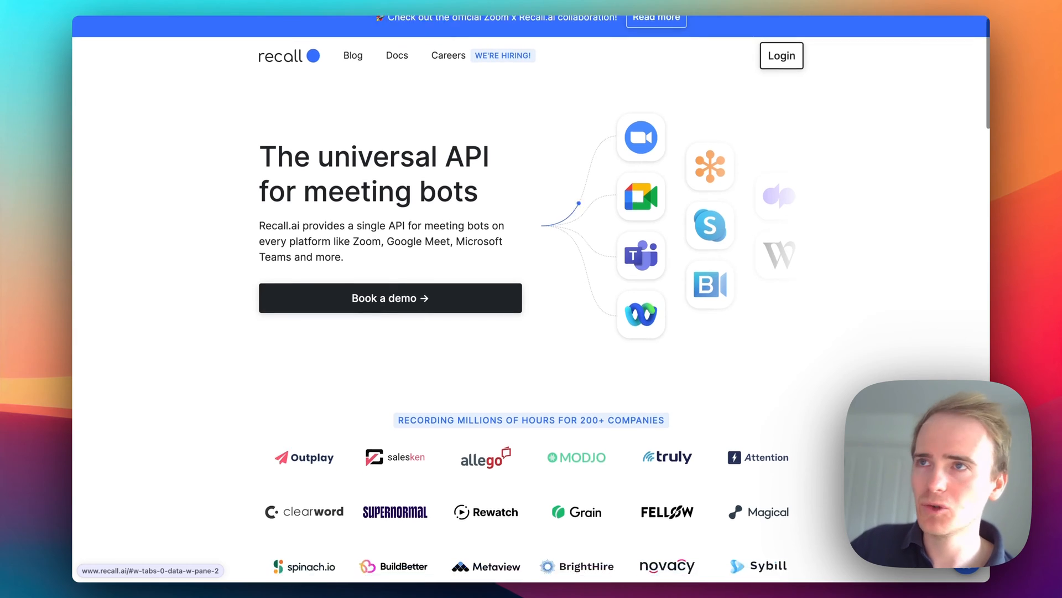
- Scroll down to Recall.ai's 'Rock-solid reliability and security' compliance section
scroll("down", 3)
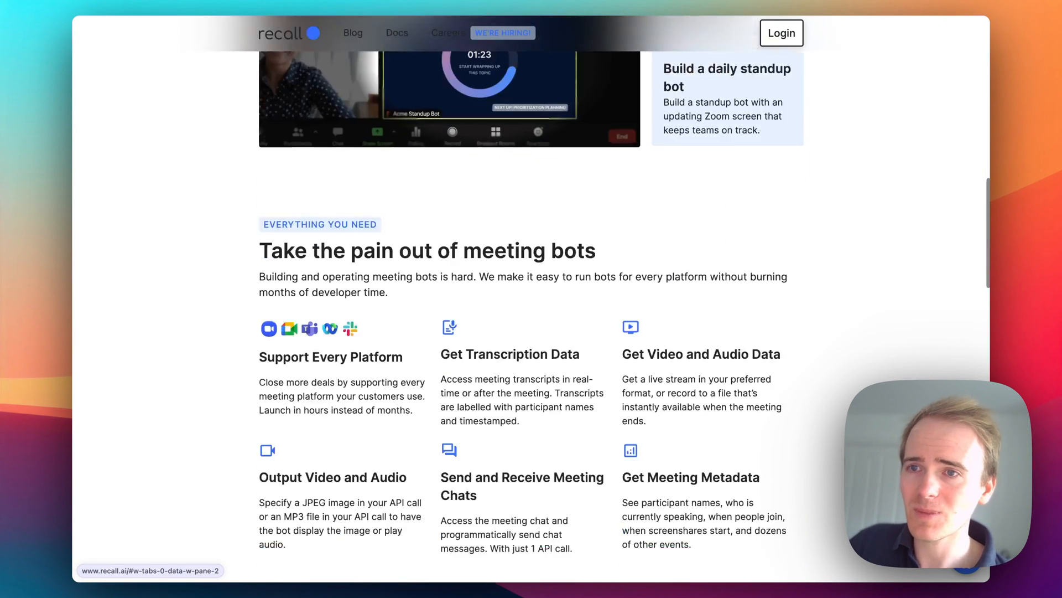
scroll("down", 3)
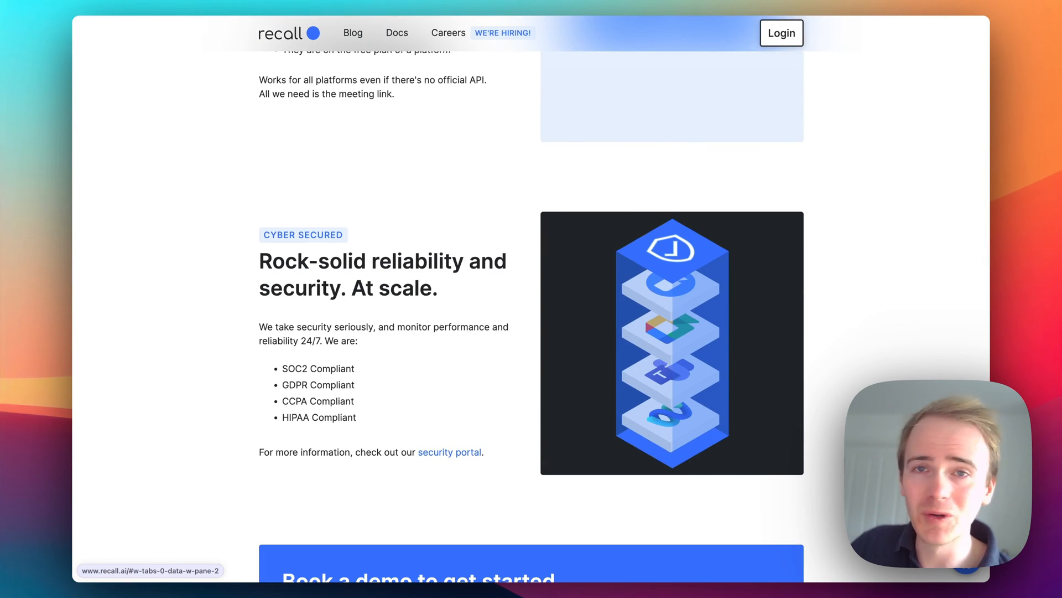
scroll("down", 3)
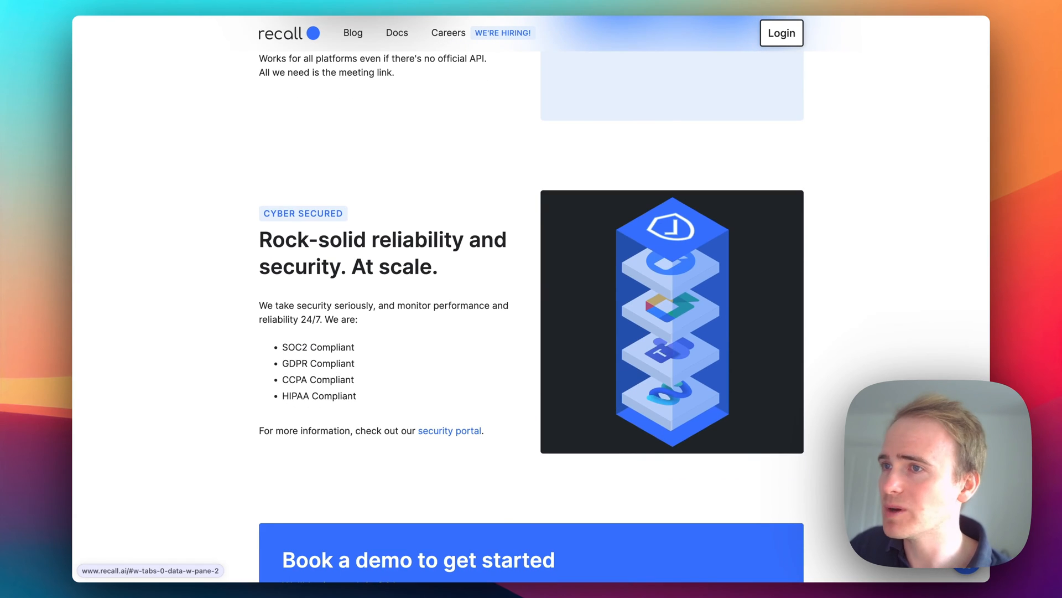
scroll("down", 3)
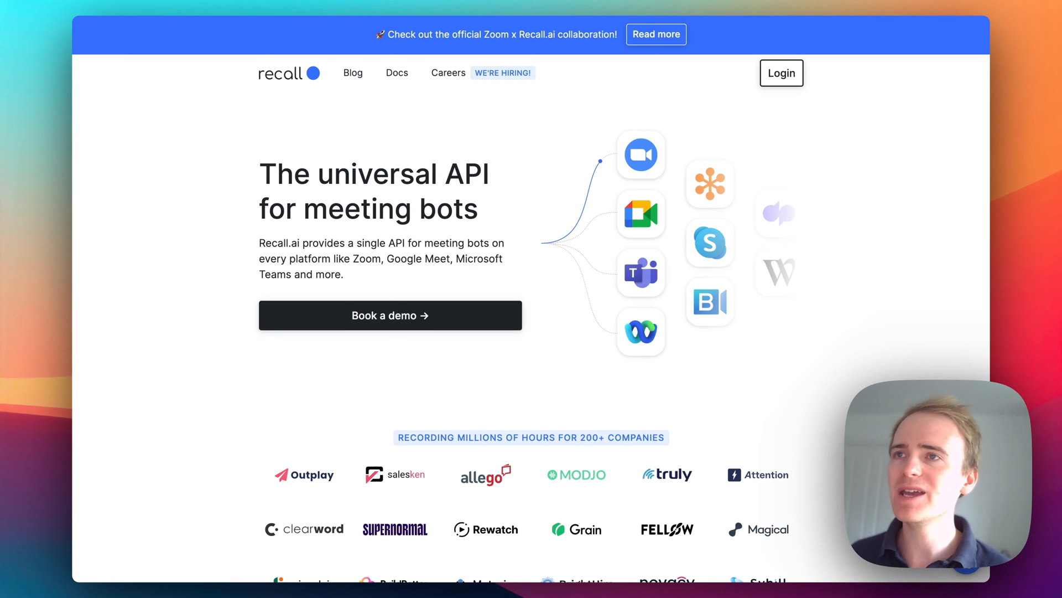
mouse_move(754, 294)
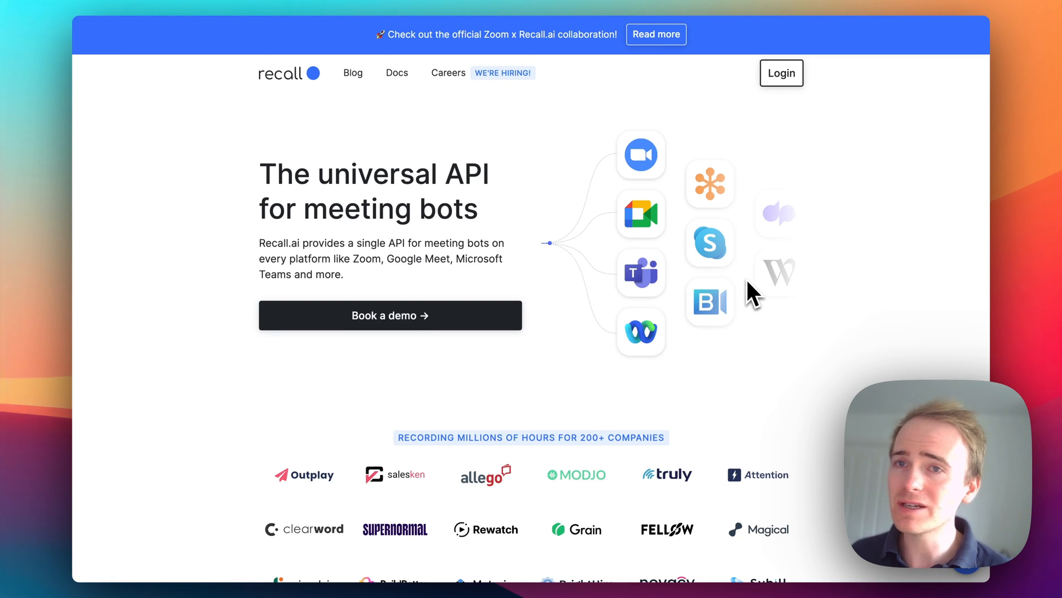